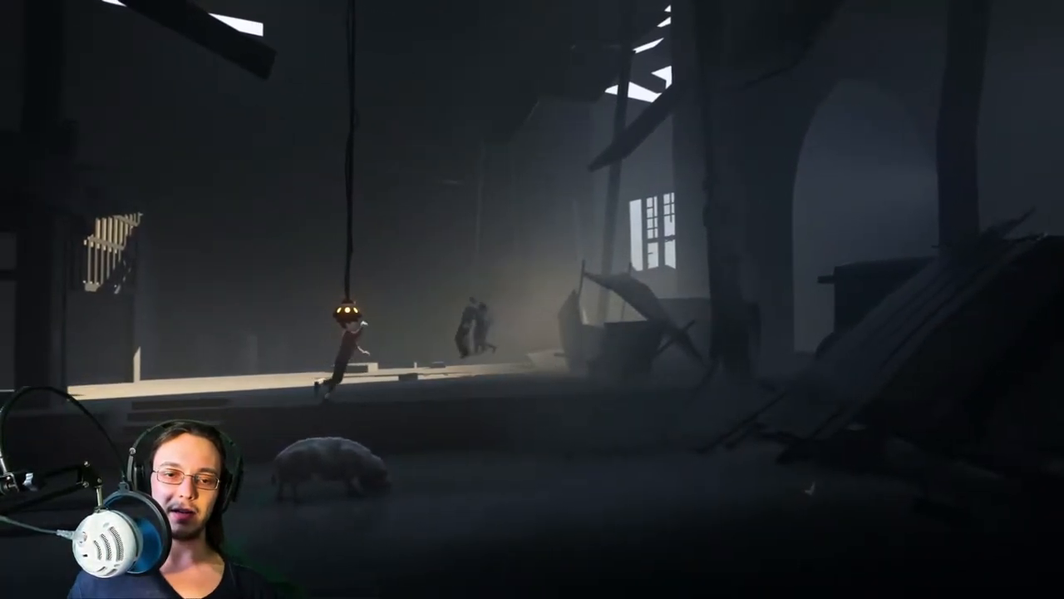
key("d")
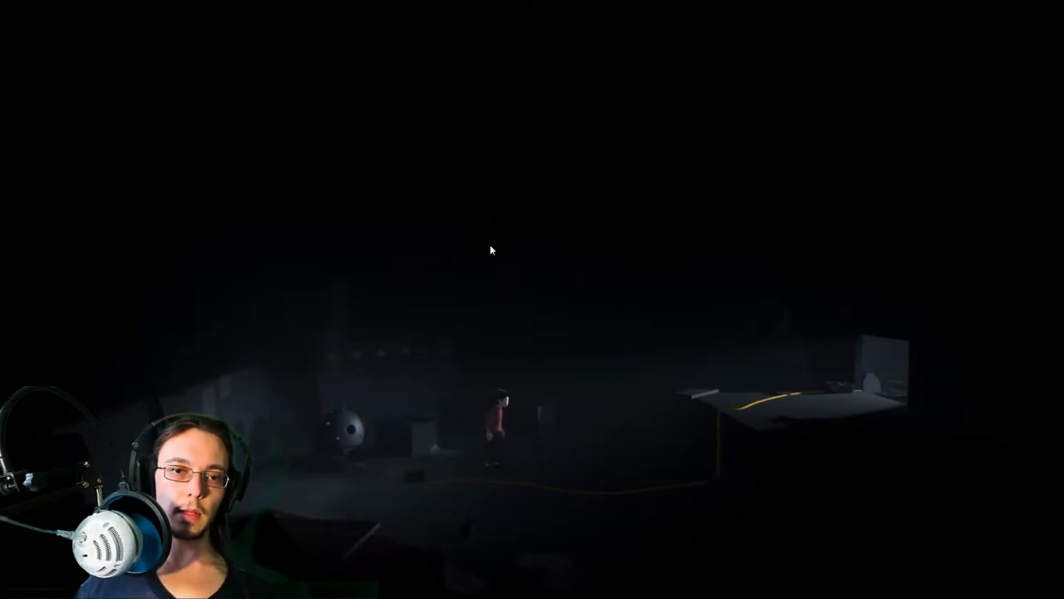
mouse_move(536, 335)
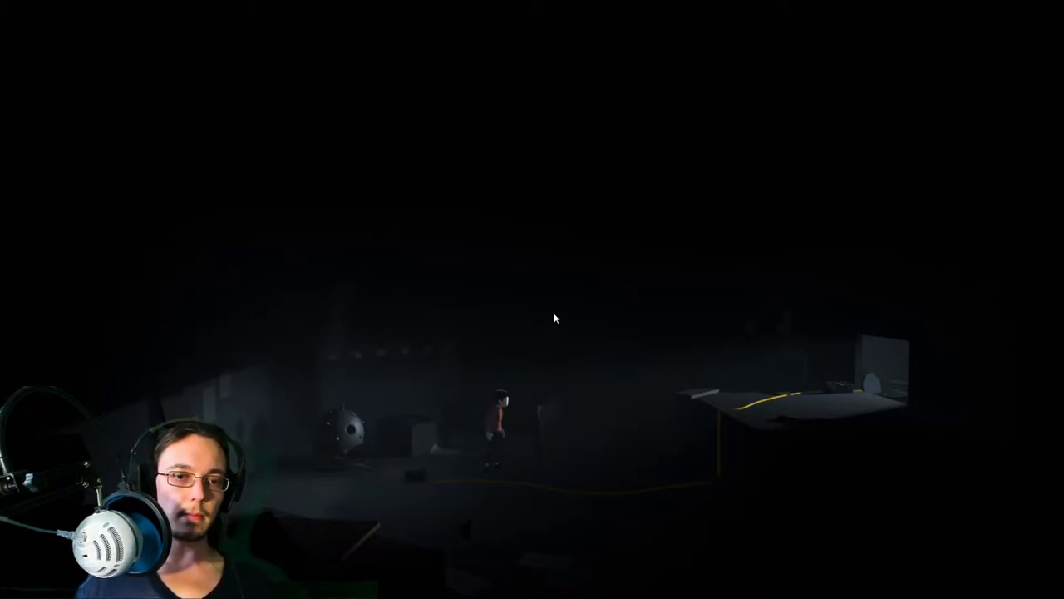
mouse_move(422, 424)
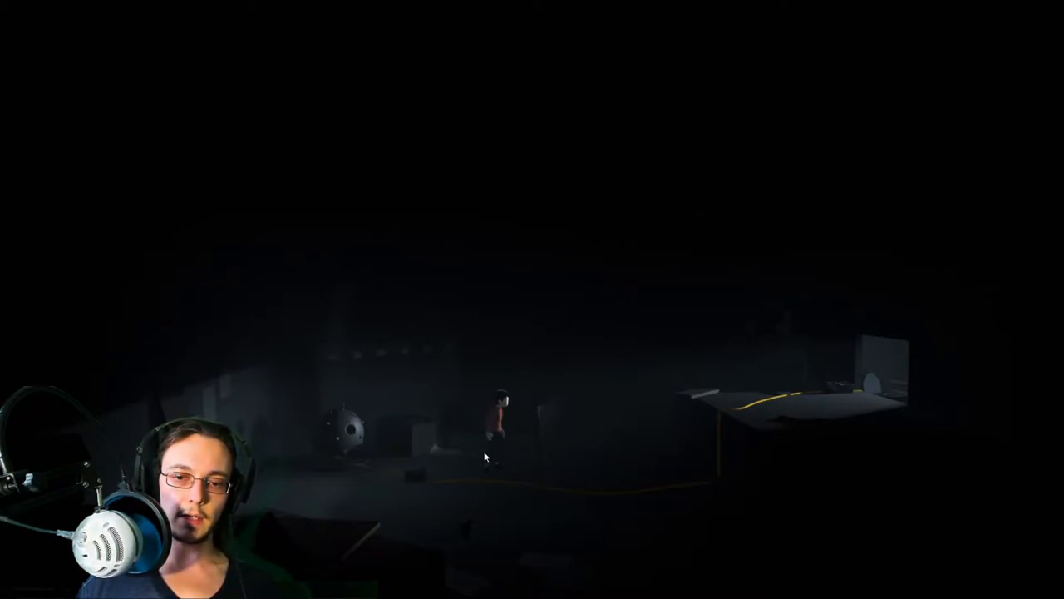
mouse_move(442, 374)
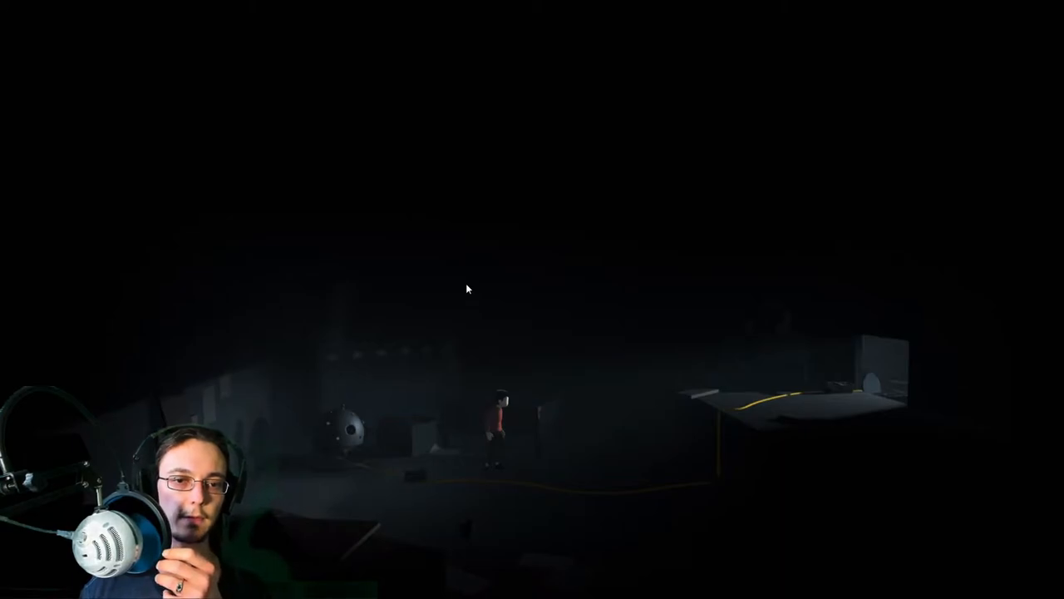
mouse_move(169, 302)
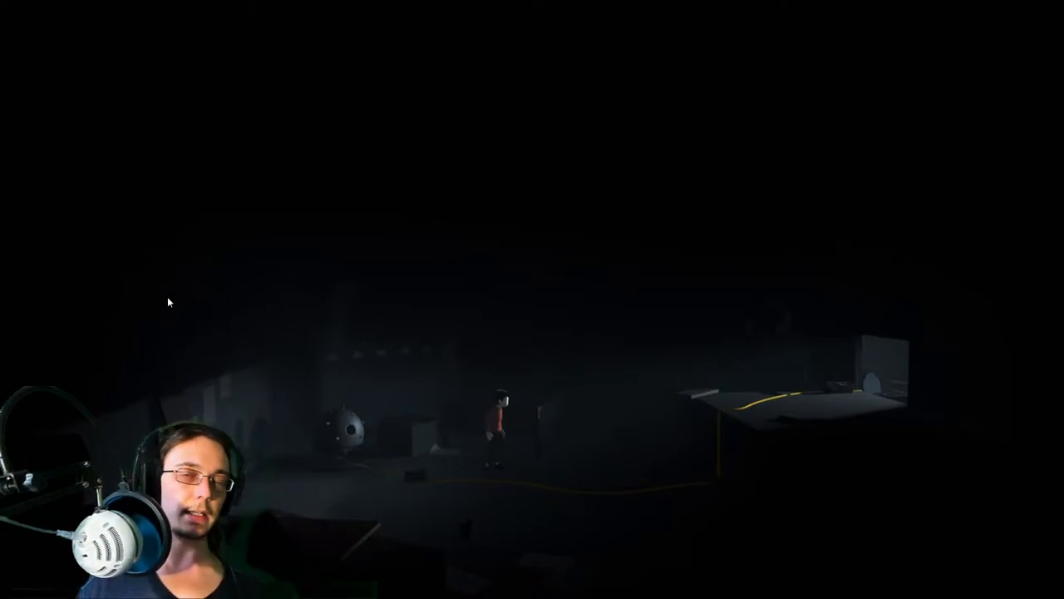
mouse_move(607, 337)
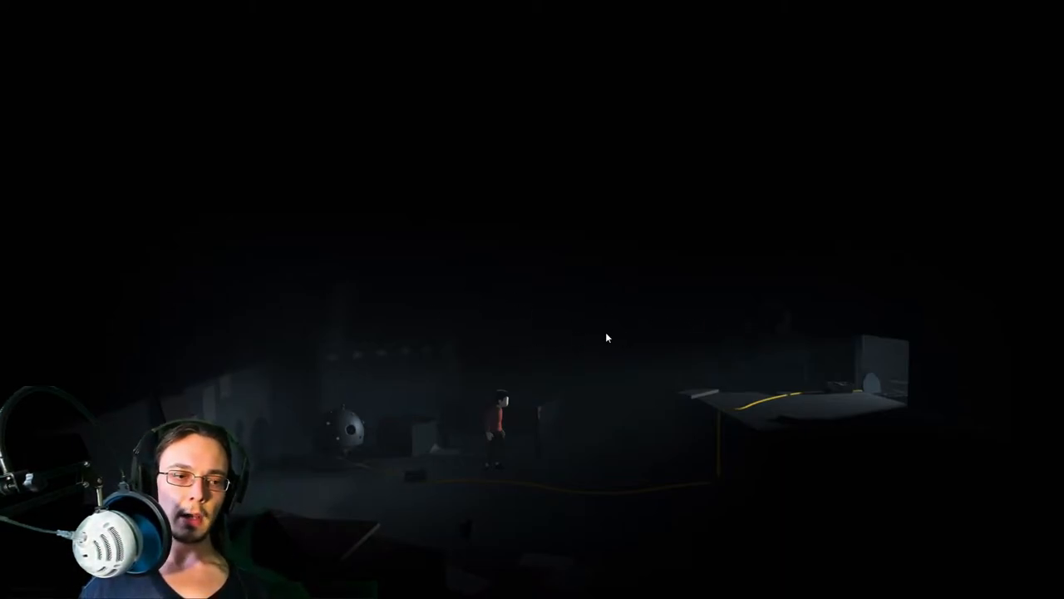
mouse_move(131, 391)
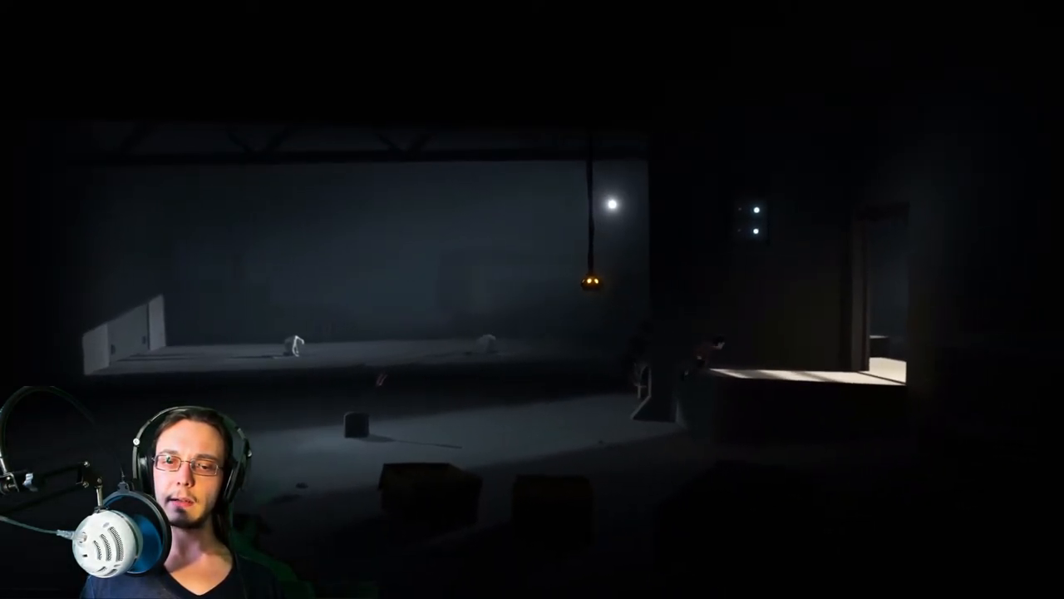
mouse_move(532, 300)
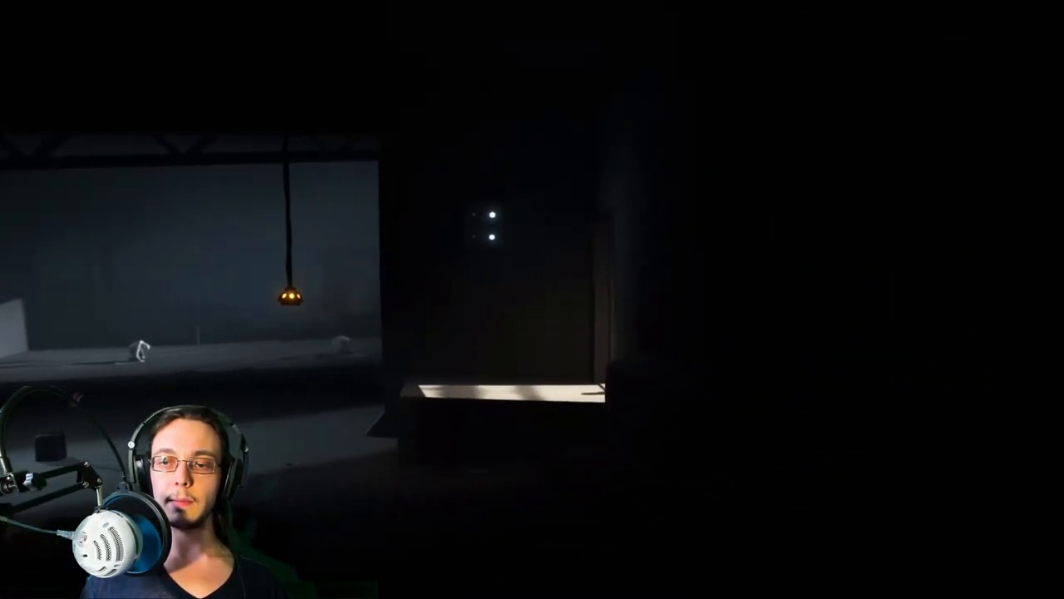